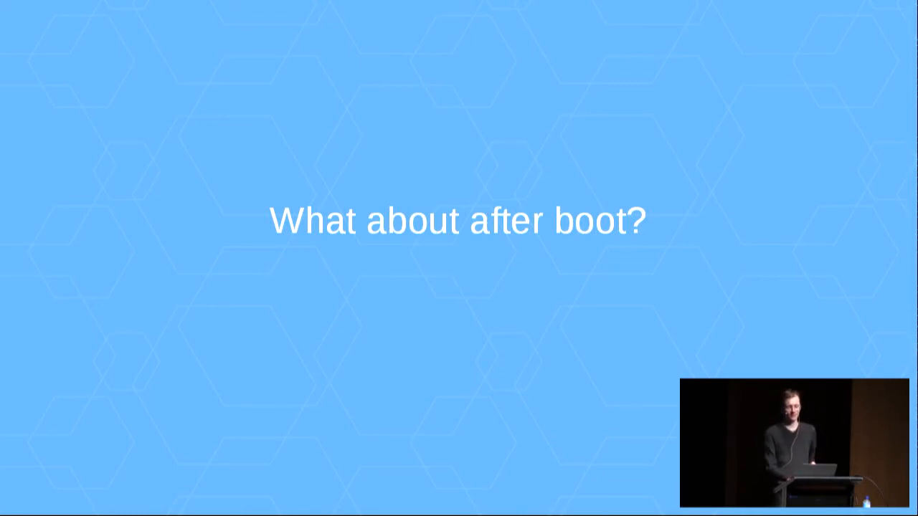
pyautogui.press('Right')
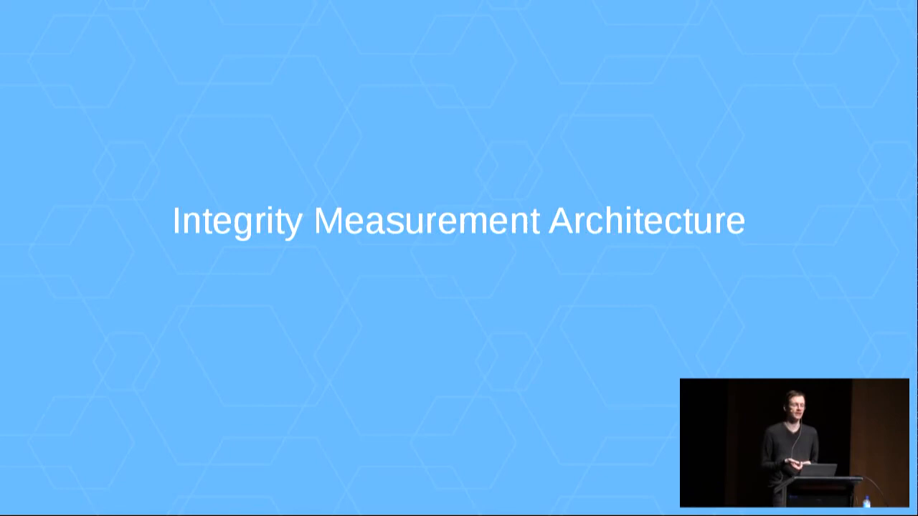